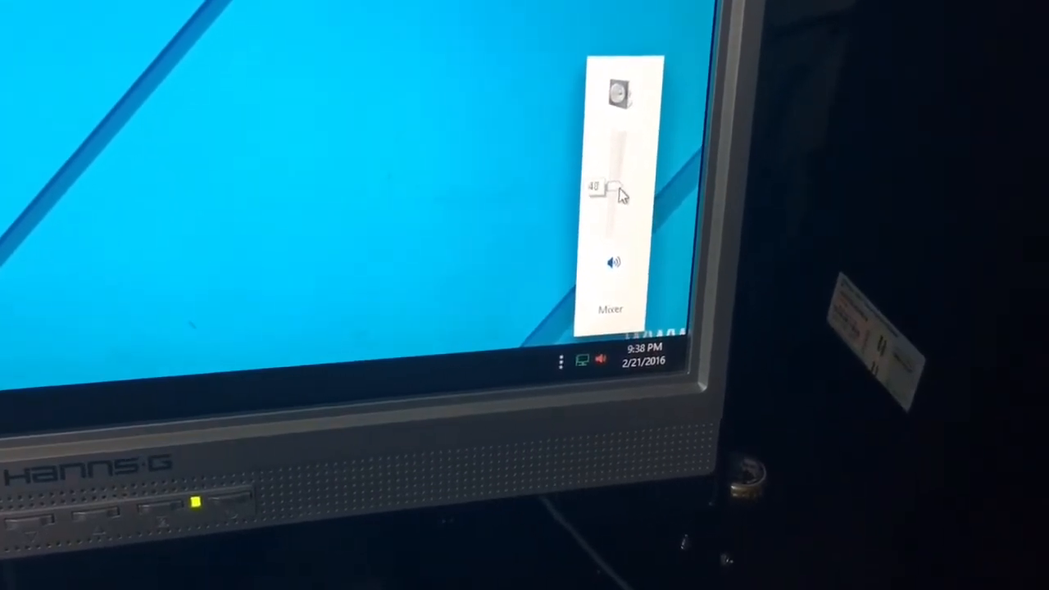
Raise the speaker volume with the tray volume slider
{"action": "left_click_drag", "start_coordinate": [619, 185], "coordinate": [623, 205]}
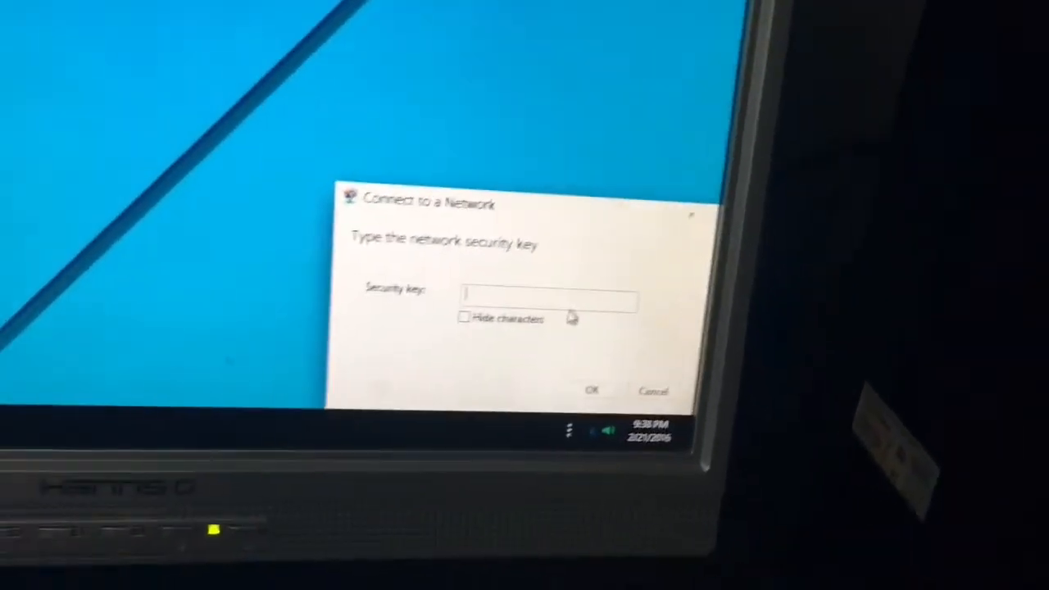
{"action": "type", "text": "quick"}
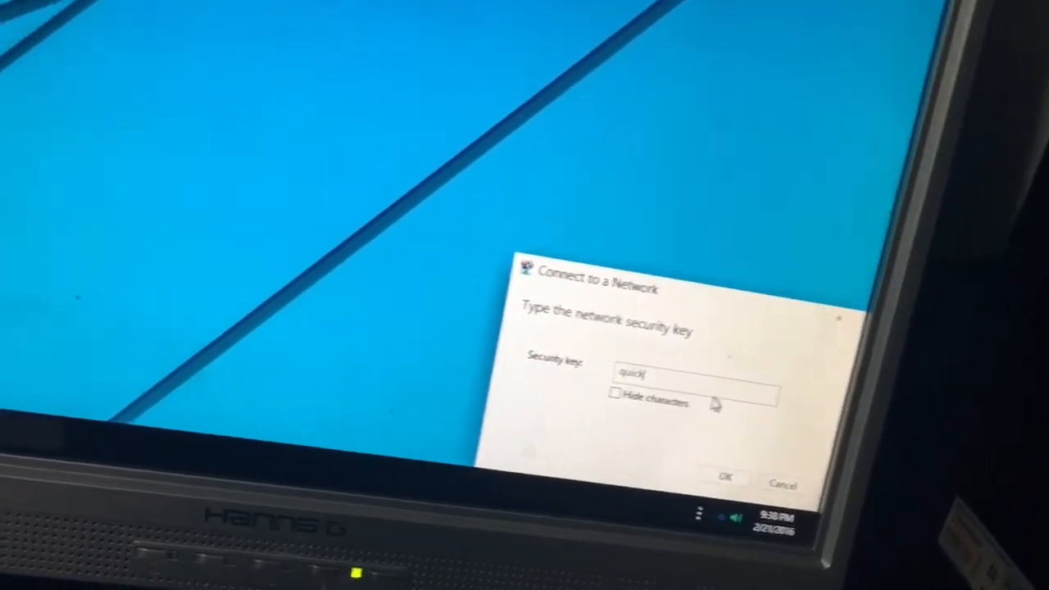
{"action": "type", "text": "gadf"}
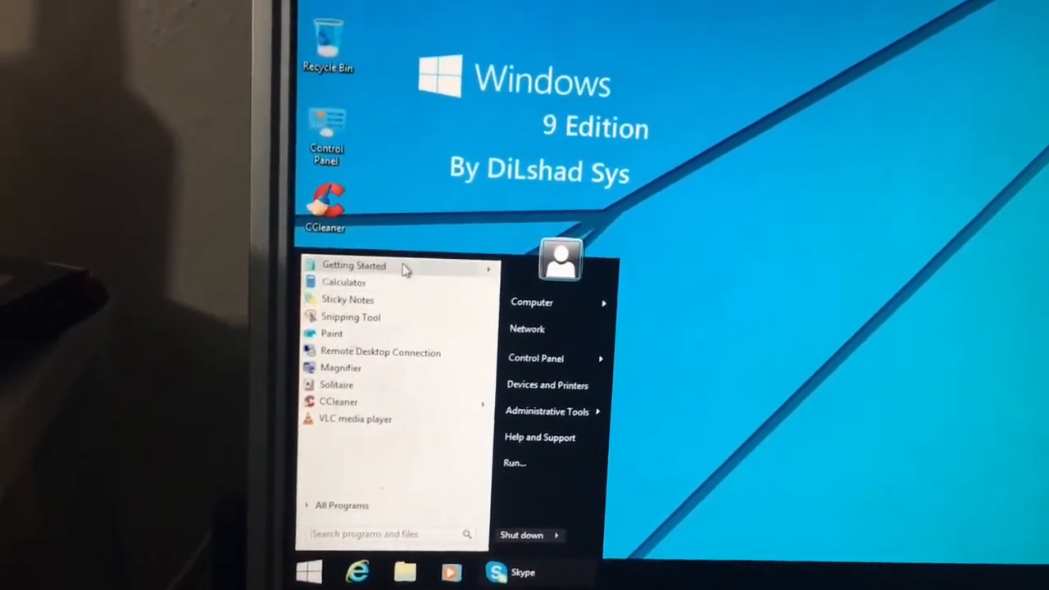
{"action": "left_click", "coordinate": [353, 265]}
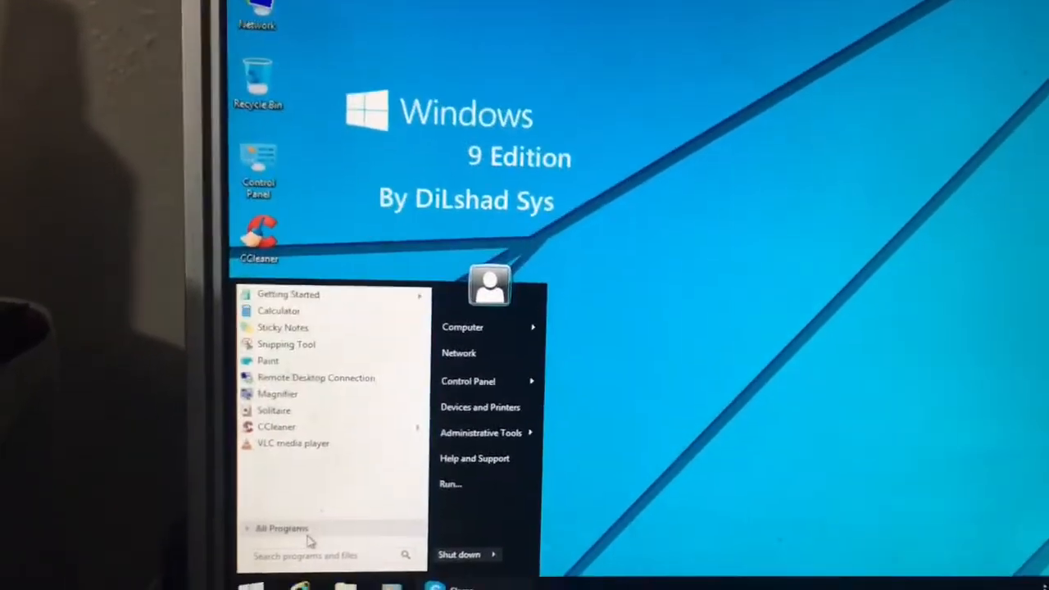
{"action": "left_click", "coordinate": [281, 528]}
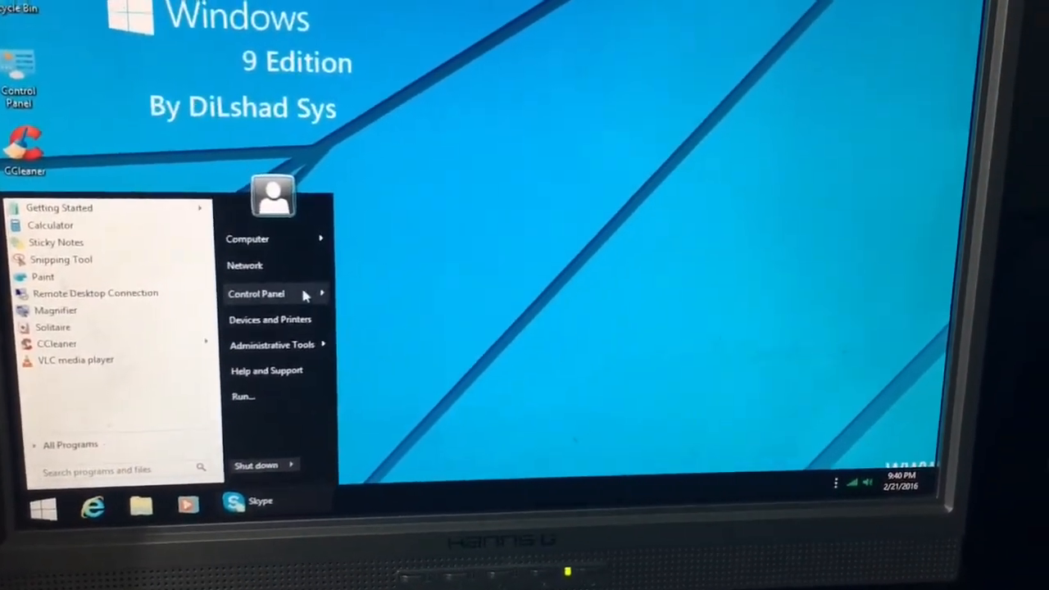
Preview the Control Panel submenu, then open Local Disk (C:) from Computer
{"action": "left_click", "coordinate": [257, 294]}
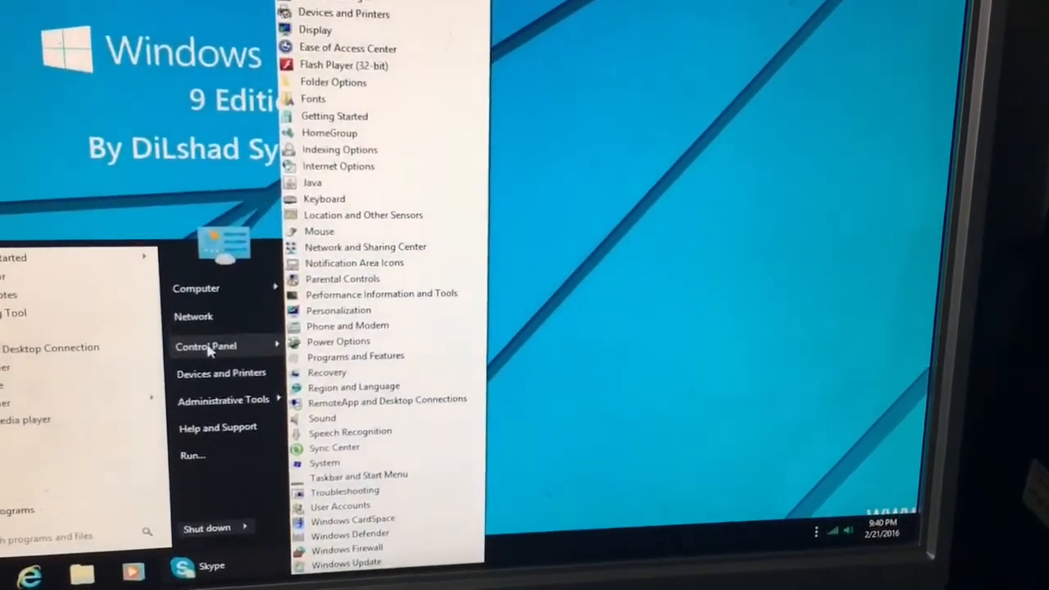
{"action": "left_click", "coordinate": [206, 345]}
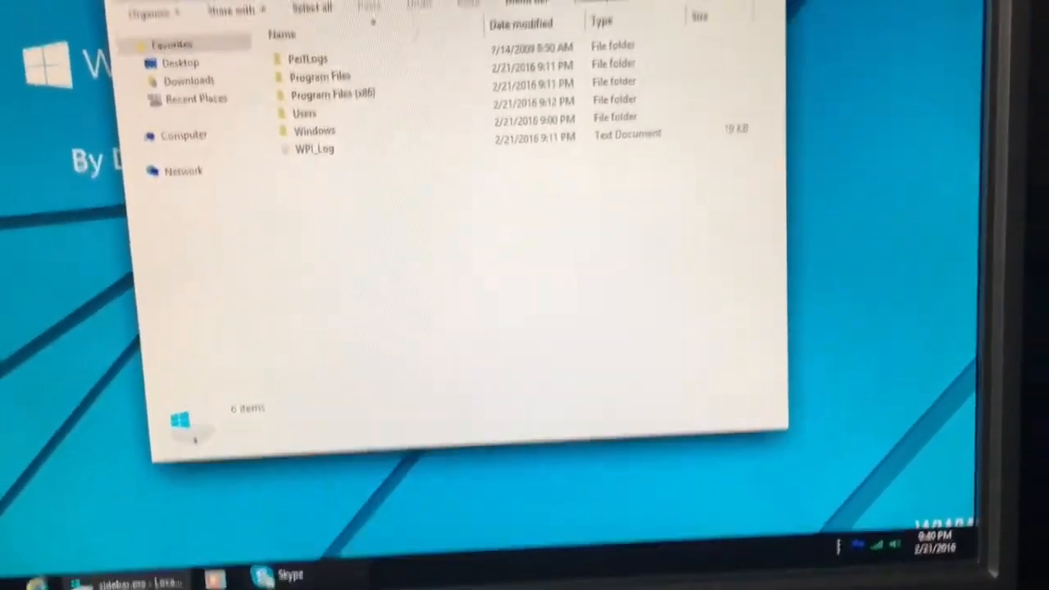
Search drive C: for 'sidebar.exe' and close the Explorer window
{"action": "type", "text": "sidebar.exe"}
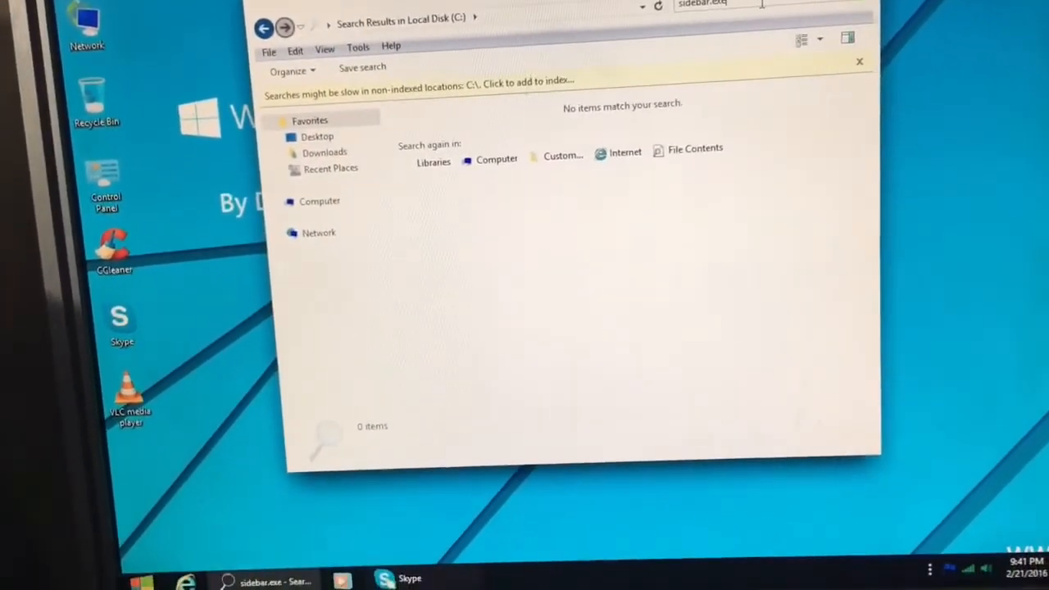
{"action": "left_click", "coordinate": [859, 62]}
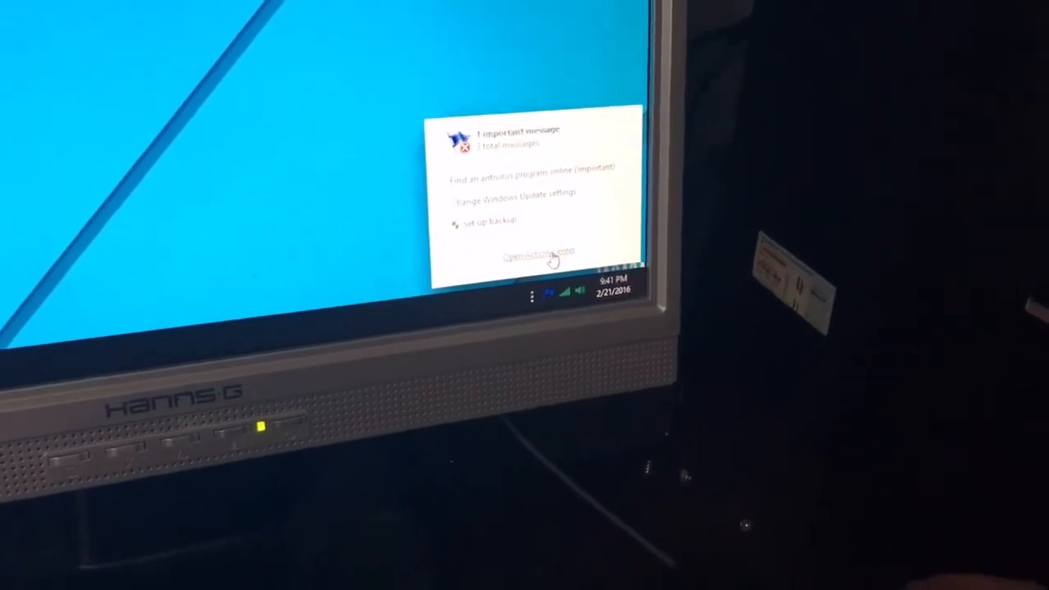
Open the full Action Center twice from the flag flyout to review the messages
{"action": "left_click", "coordinate": [538, 254]}
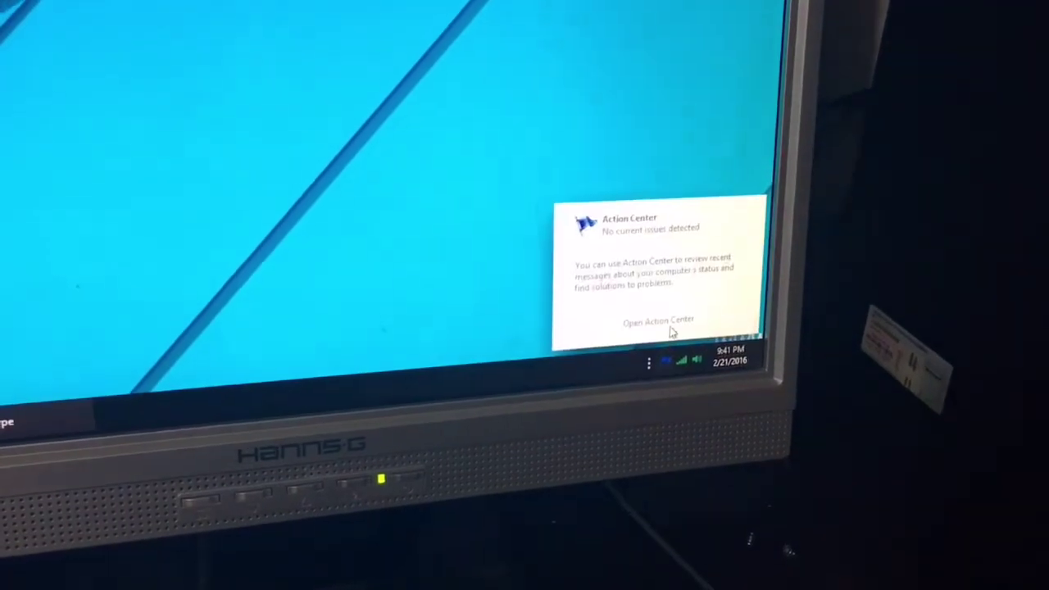
{"action": "left_click", "coordinate": [659, 320]}
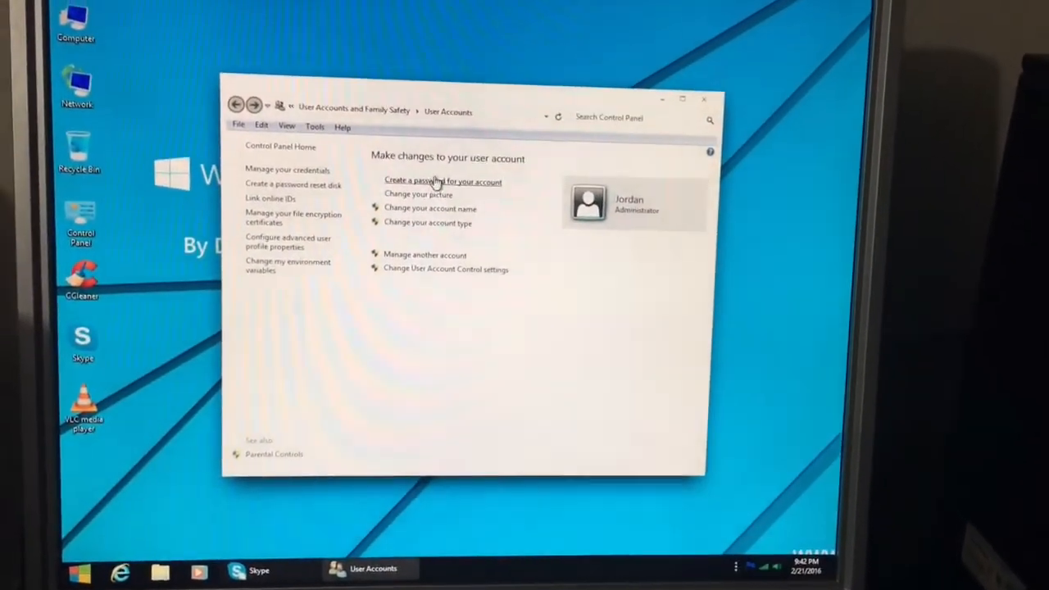
View the account password option, then list all installed programs in the Start menu
{"action": "left_click", "coordinate": [418, 195]}
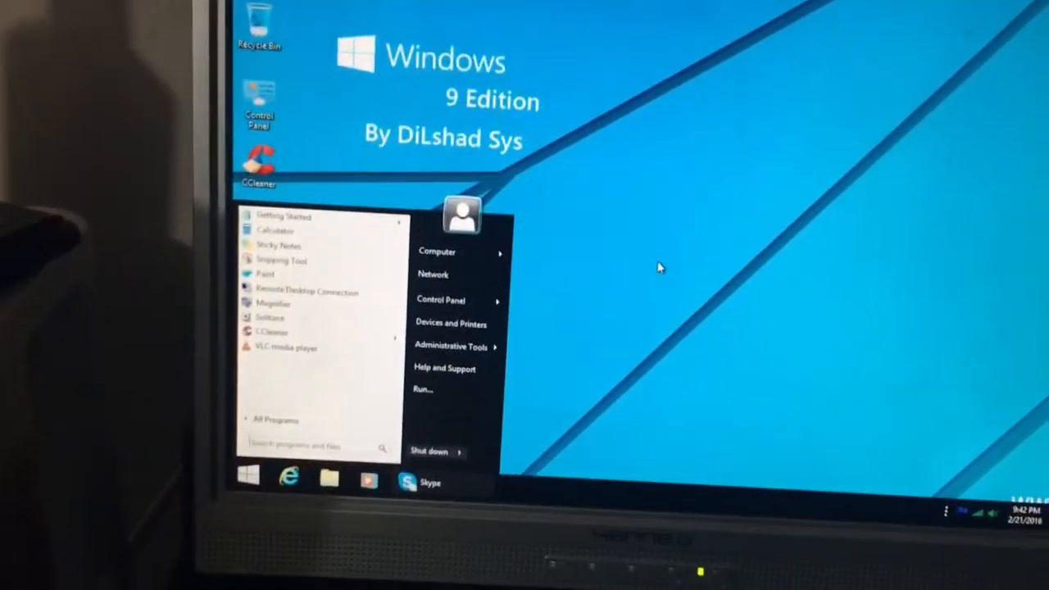
{"action": "left_click", "coordinate": [276, 420]}
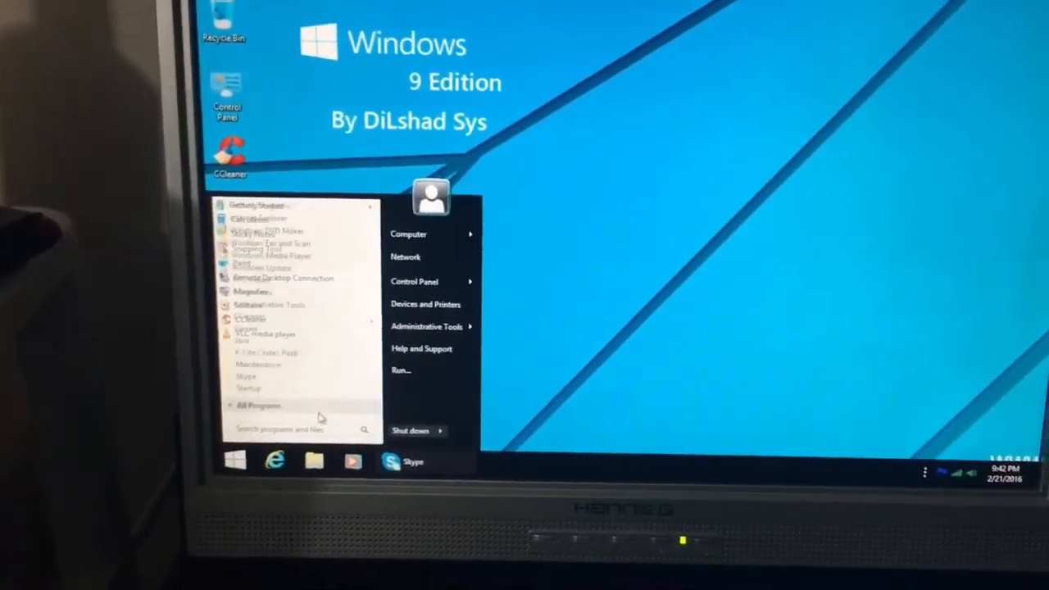